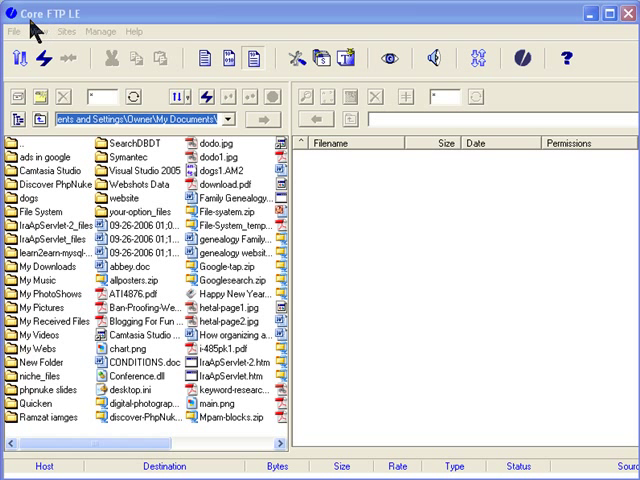
pyautogui.moveTo(78, 22)
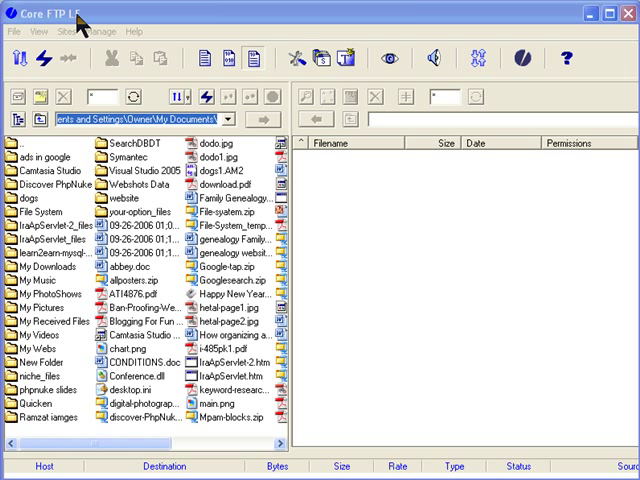
pyautogui.moveTo(10, 35)
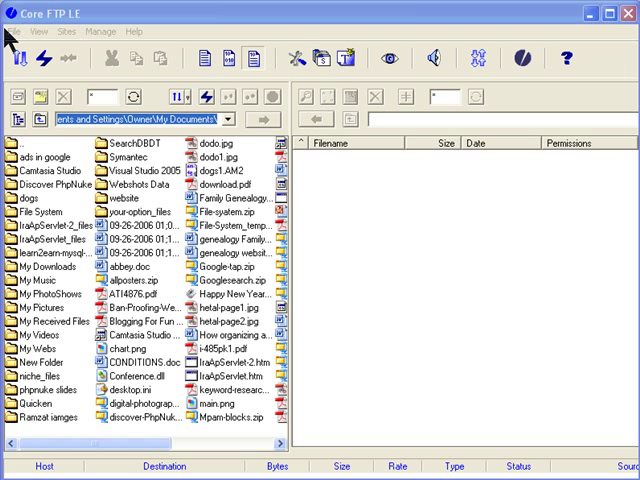
# Connect to the saved jaiden FTP site from the Site Manager
pyautogui.click(13, 31)
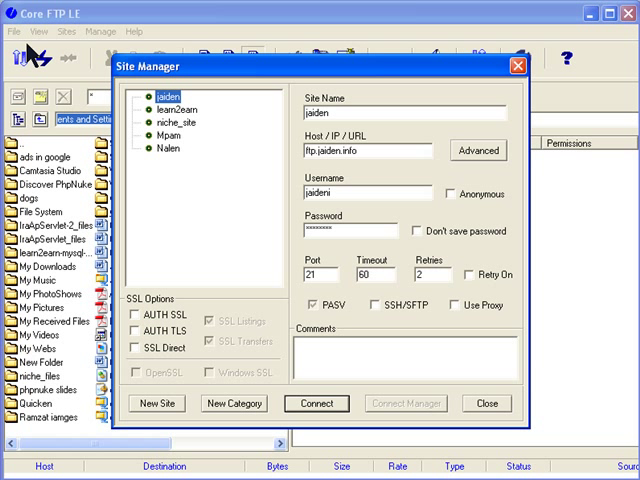
pyautogui.moveTo(170, 113)
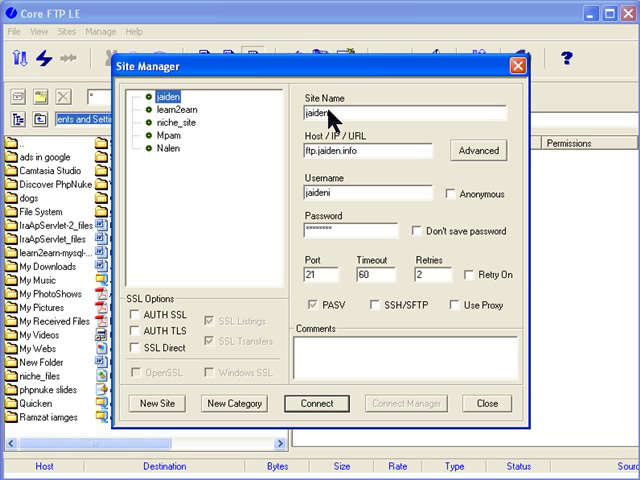
pyautogui.moveTo(337, 164)
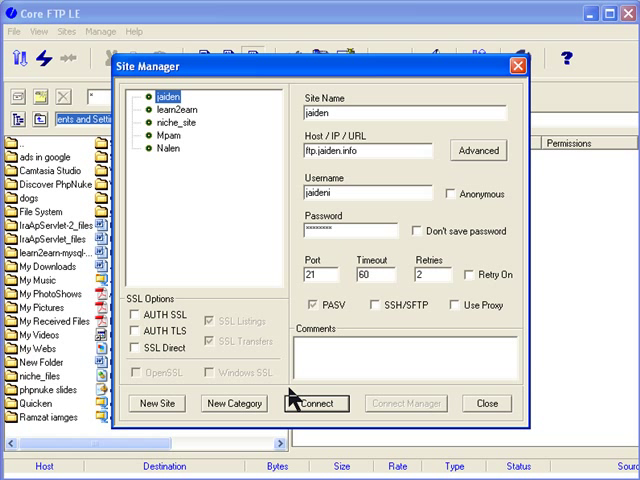
pyautogui.click(315, 403)
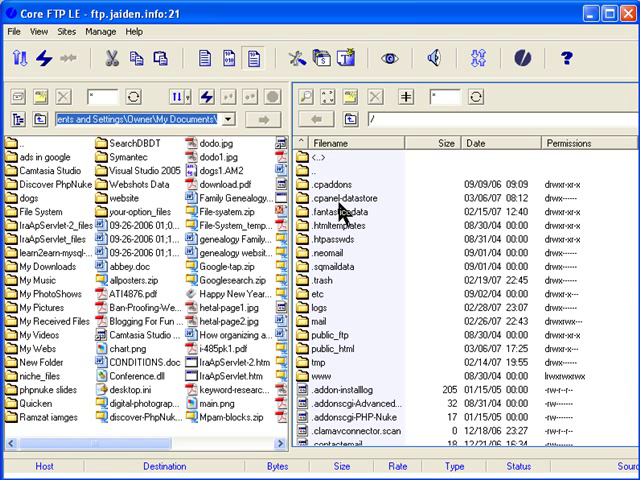
pyautogui.moveTo(388, 190)
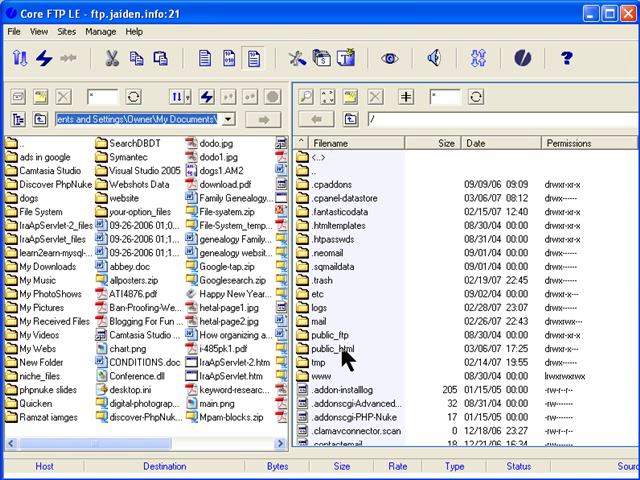
pyautogui.moveTo(338, 222)
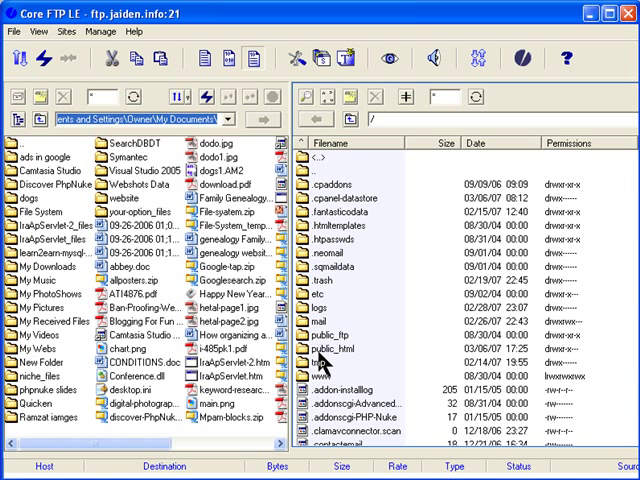
pyautogui.moveTo(345, 363)
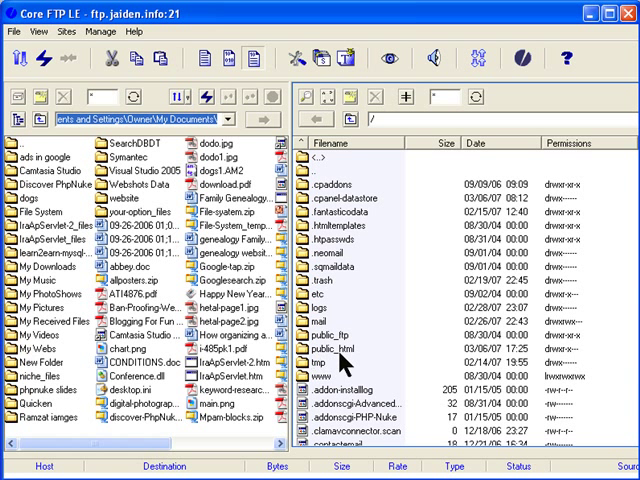
pyautogui.moveTo(338, 368)
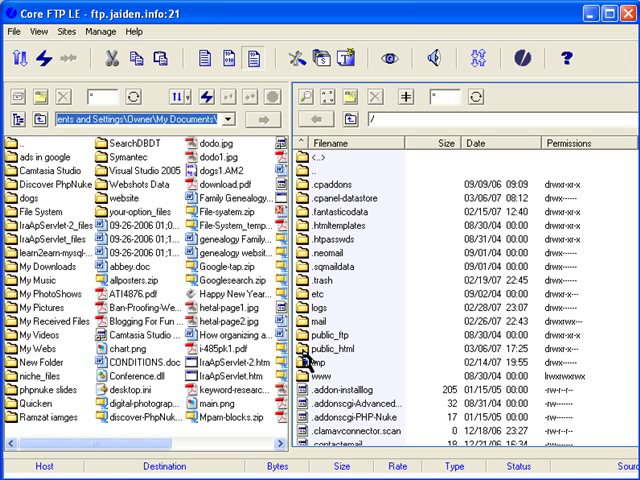
# Open the server's public_html folder in the remote pane
pyautogui.click(345, 351)
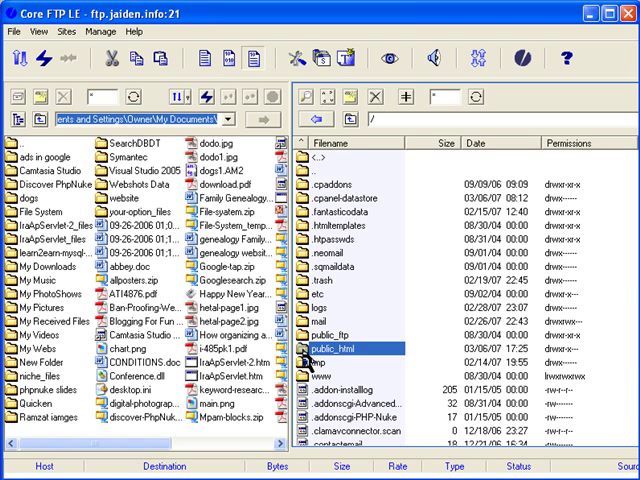
pyautogui.doubleClick(352, 347)
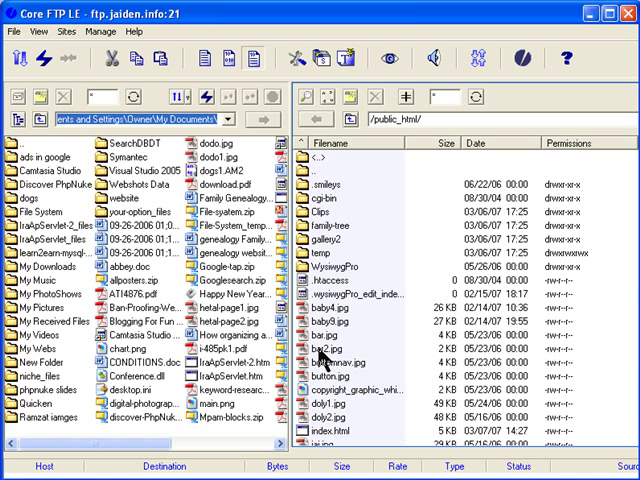
pyautogui.moveTo(345, 318)
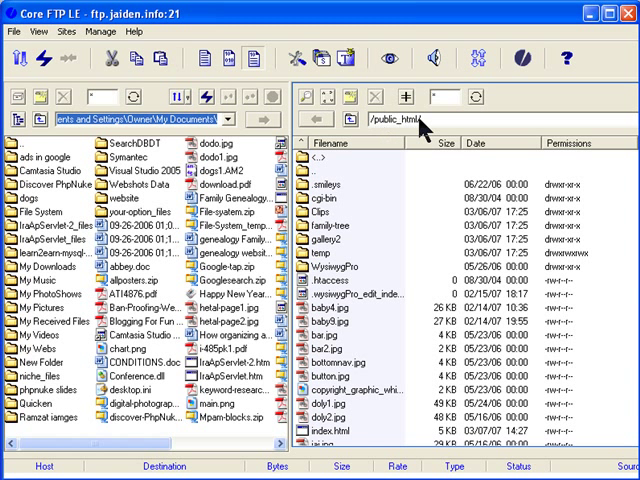
pyautogui.moveTo(420, 128)
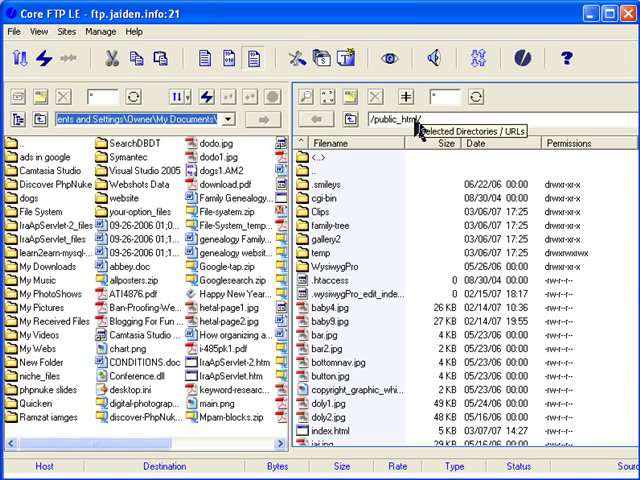
pyautogui.moveTo(410, 130)
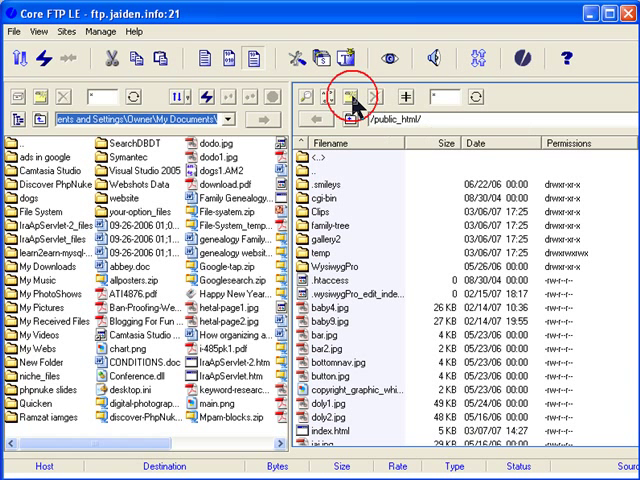
# Create a folder named 'golf' inside public_html on the server
pyautogui.click(352, 96)
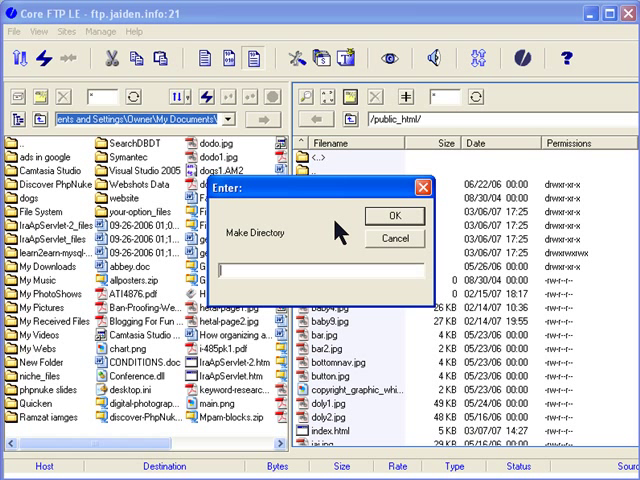
pyautogui.write('te')
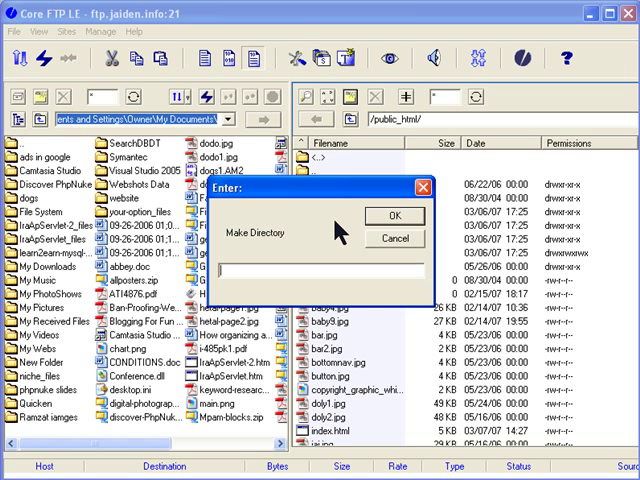
pyautogui.write('d')
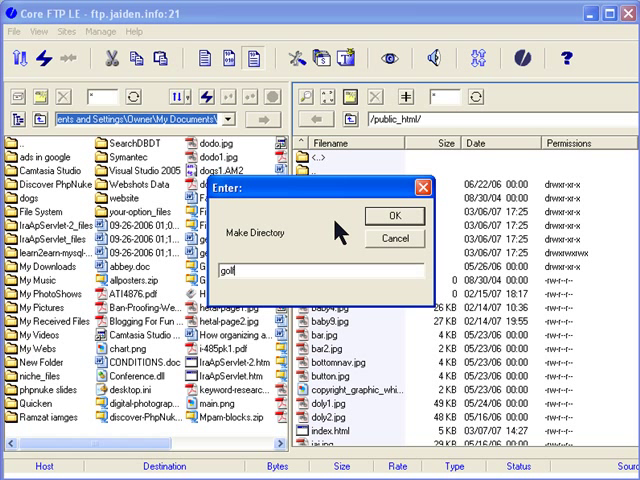
pyautogui.moveTo(250, 285)
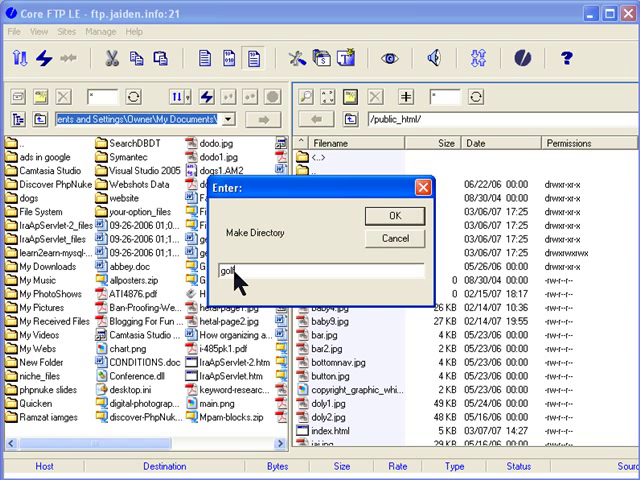
pyautogui.click(394, 216)
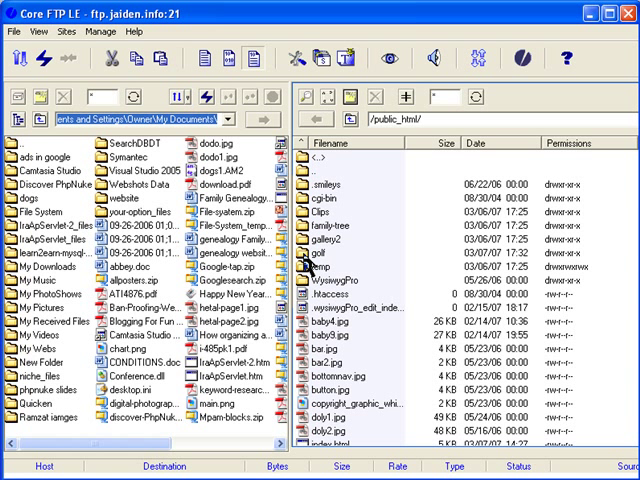
# Open the new, empty golf folder on the server
pyautogui.click(360, 266)
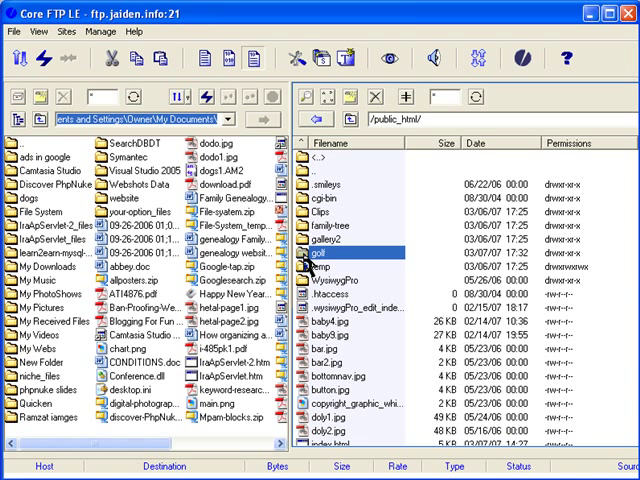
pyautogui.doubleClick(360, 262)
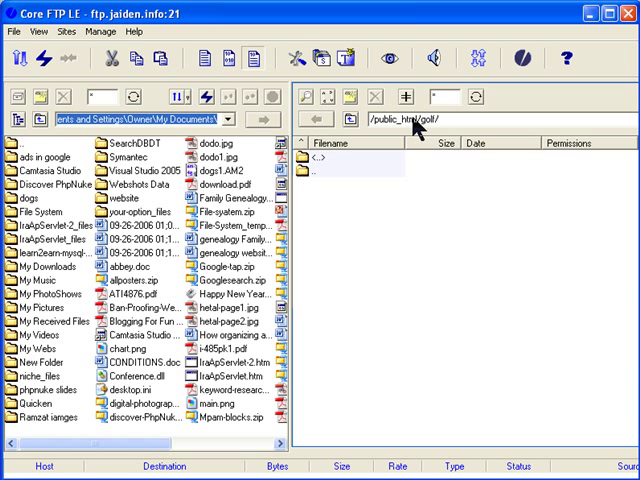
pyautogui.moveTo(335, 228)
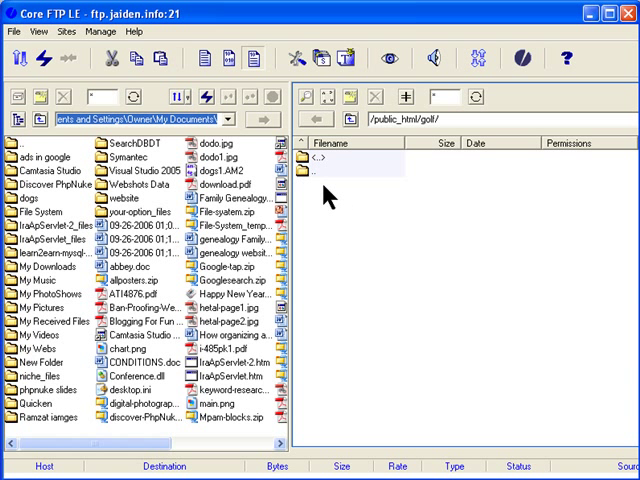
pyautogui.moveTo(325, 195)
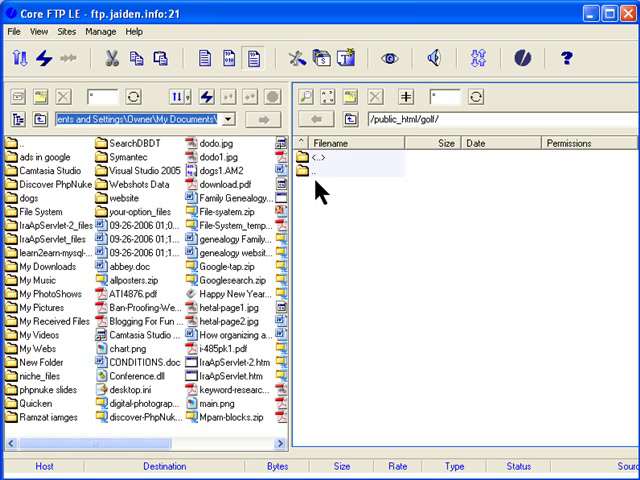
pyautogui.moveTo(430, 143)
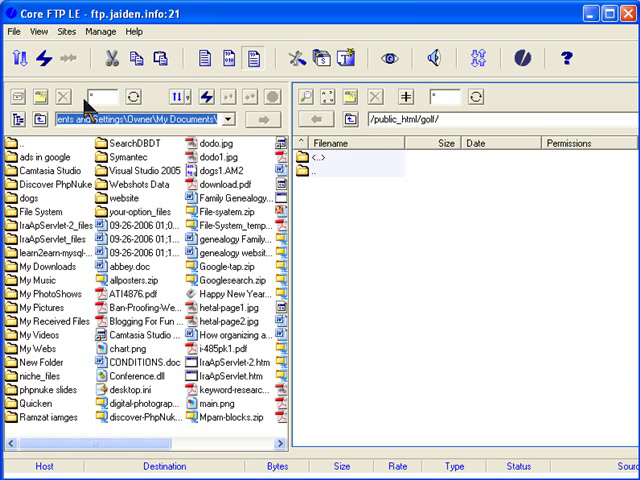
pyautogui.moveTo(62, 202)
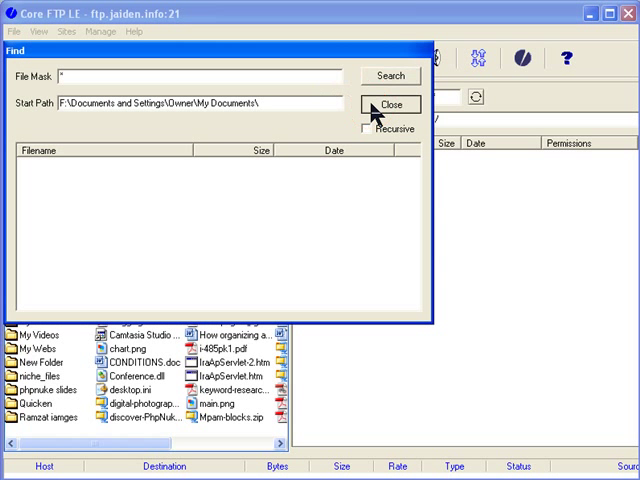
# Close the Find window and the Site Manager without connecting
pyautogui.click(391, 104)
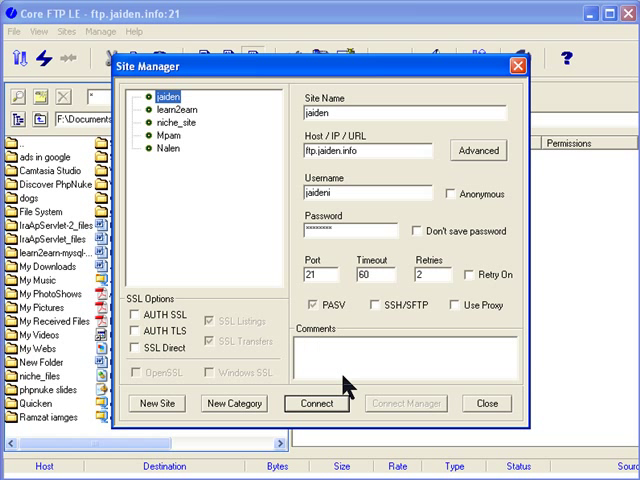
pyautogui.click(316, 404)
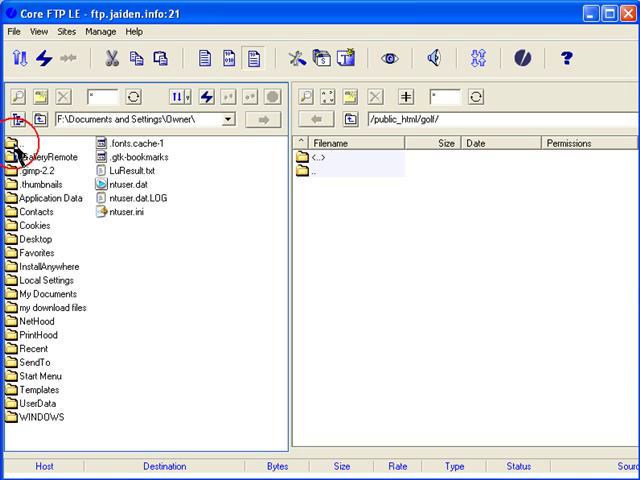
# Browse locally into 12NicheSitesTemplates(2) > Niche Templates > golf
pyautogui.click(14, 118)
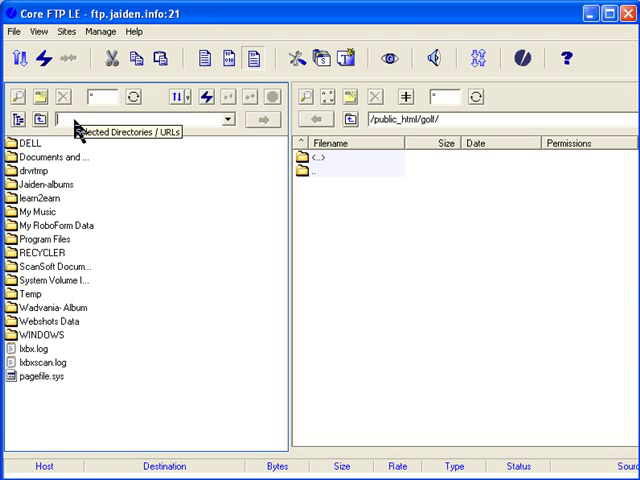
pyautogui.write('0')
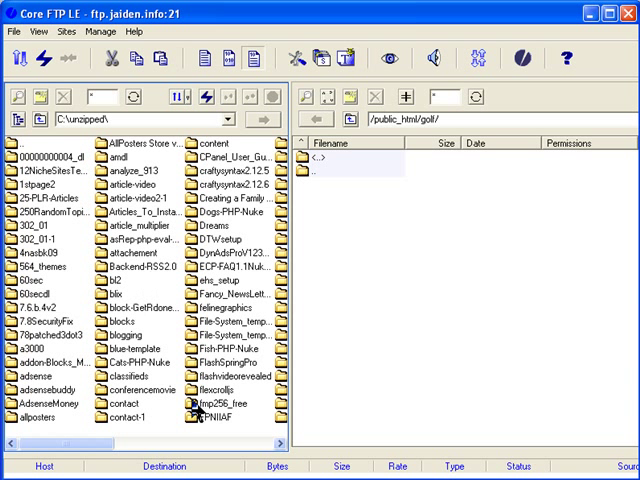
pyautogui.hscroll(3)
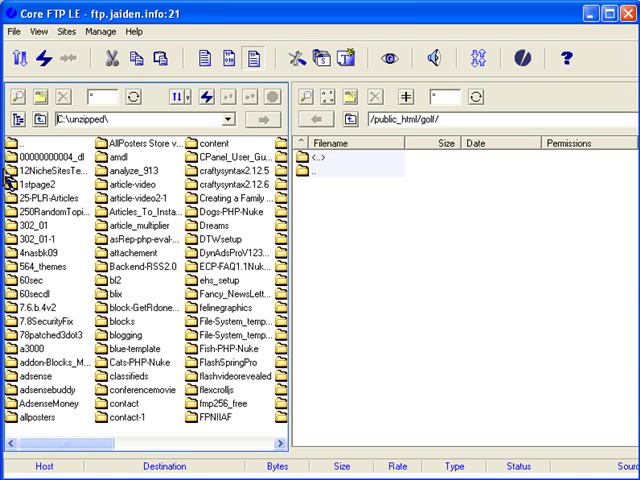
pyautogui.doubleClick(55, 171)
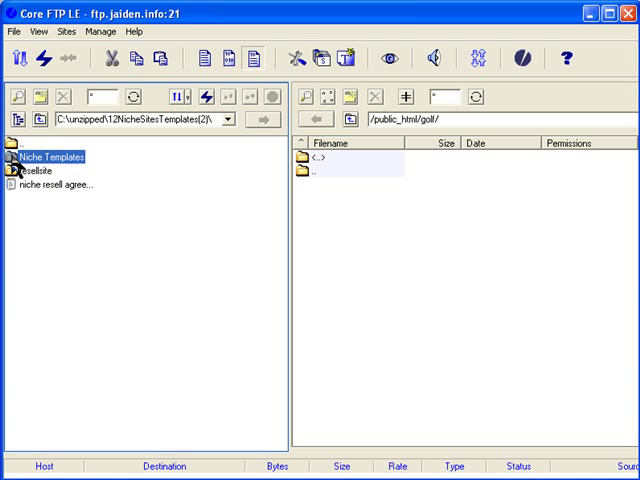
pyautogui.doubleClick(50, 156)
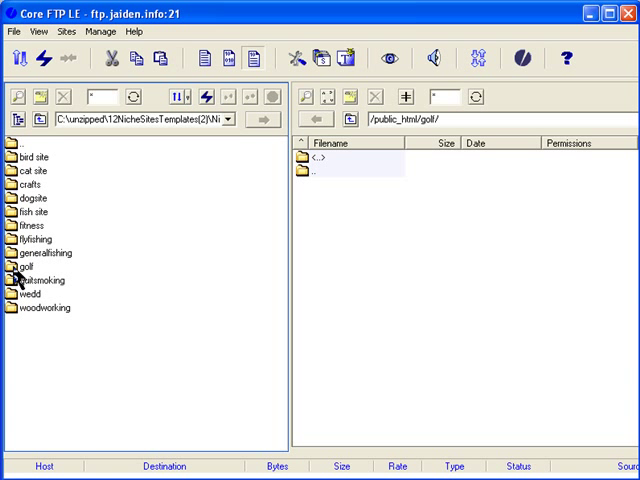
pyautogui.doubleClick(15, 269)
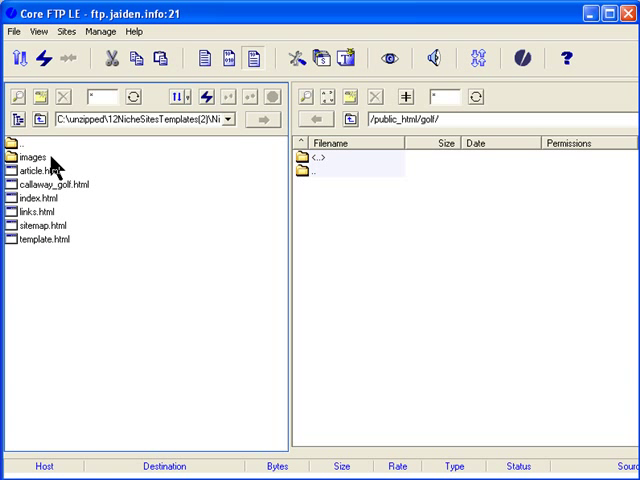
pyautogui.moveTo(38, 216)
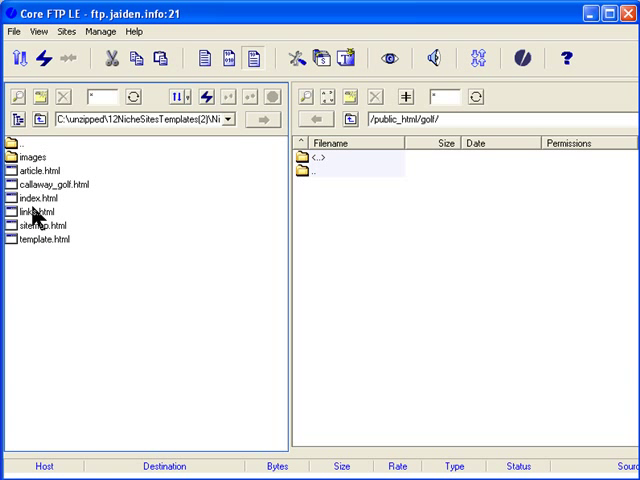
pyautogui.moveTo(38, 217)
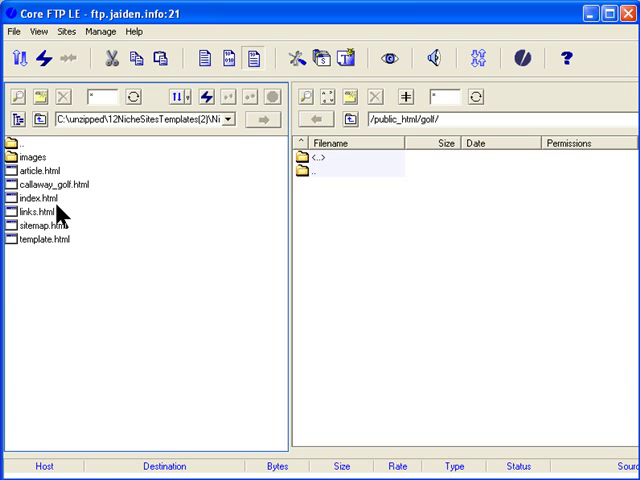
pyautogui.moveTo(67, 230)
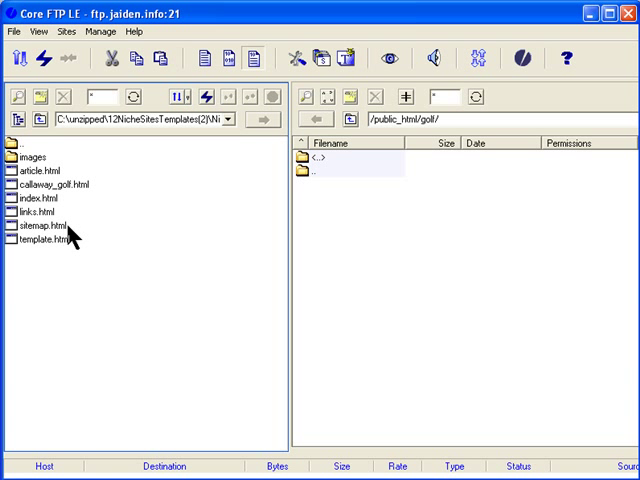
pyautogui.moveTo(45, 250)
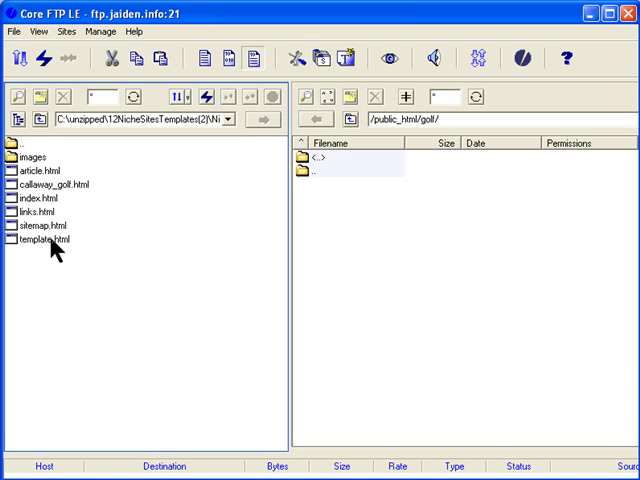
pyautogui.moveTo(73, 190)
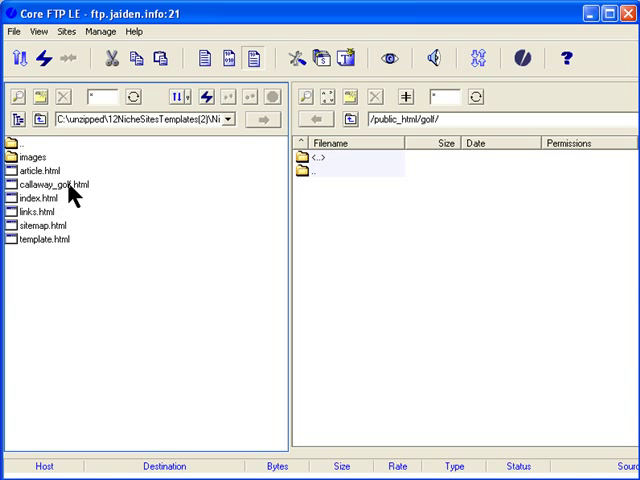
pyautogui.moveTo(62, 191)
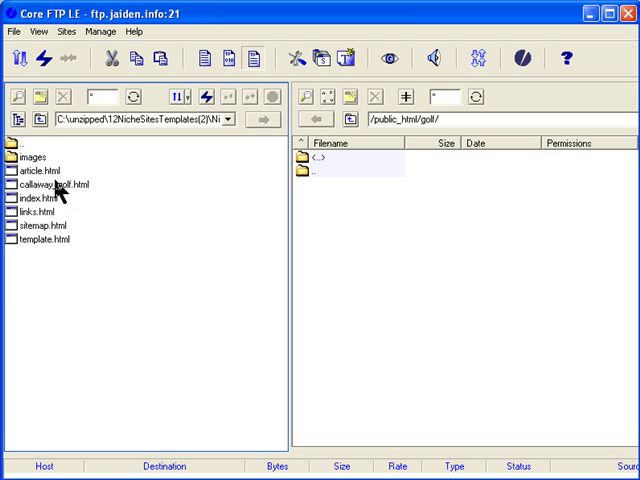
pyautogui.moveTo(35, 172)
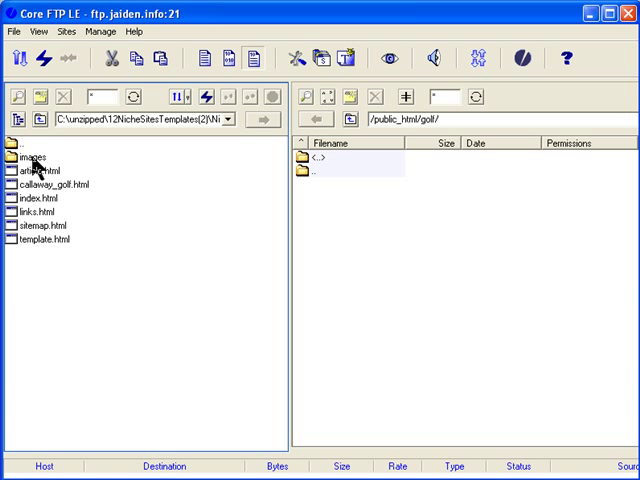
pyautogui.moveTo(18, 170)
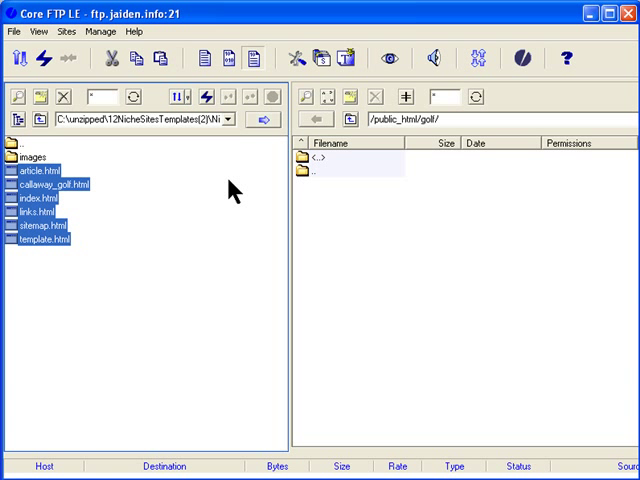
pyautogui.moveTo(264, 121)
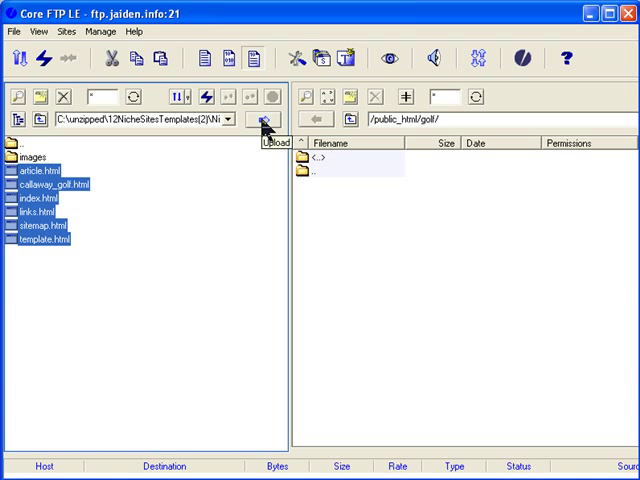
# Upload the six golf HTML files, article.html to template.html, to /public_html/golf/
pyautogui.click(263, 124)
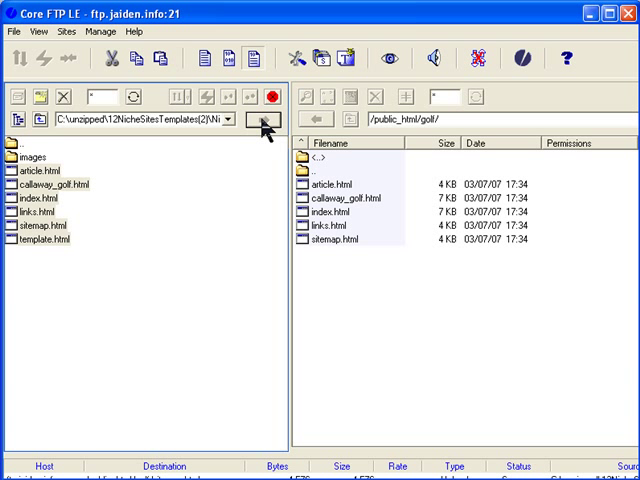
pyautogui.click(275, 119)
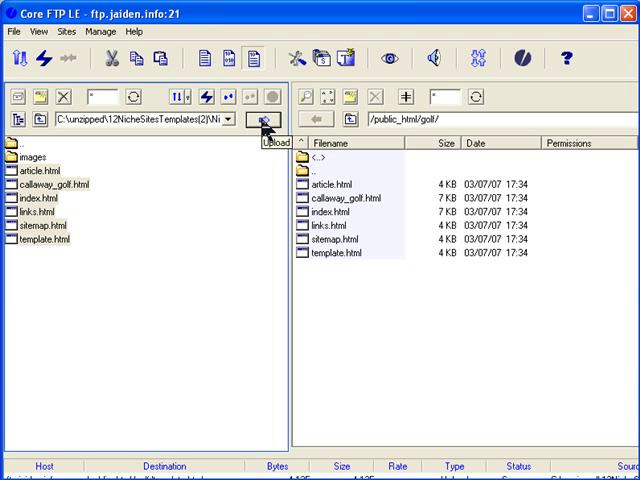
pyautogui.moveTo(27, 160)
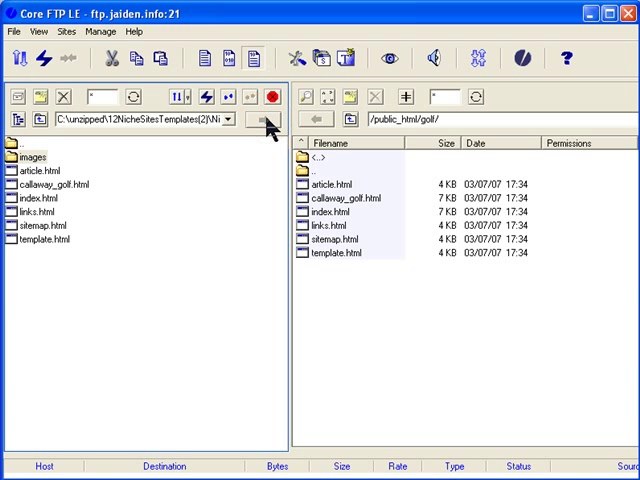
# Upload the local images folder into the server's golf directory
pyautogui.doubleClick(322, 169)
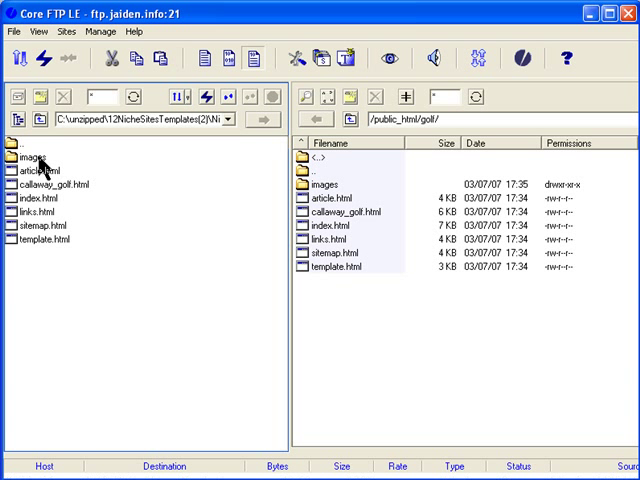
pyautogui.moveTo(328, 190)
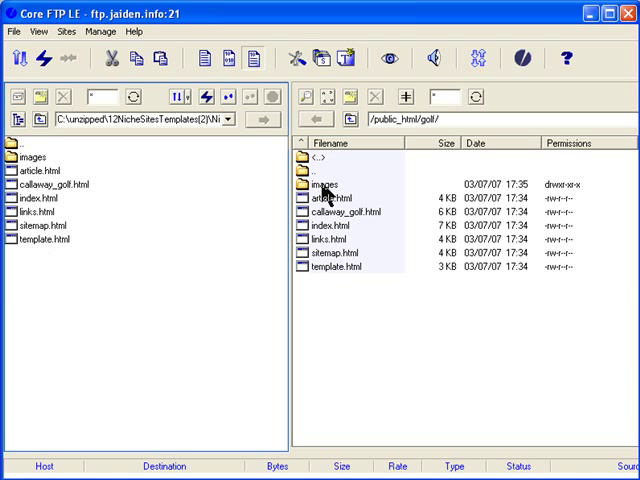
pyautogui.moveTo(240, 235)
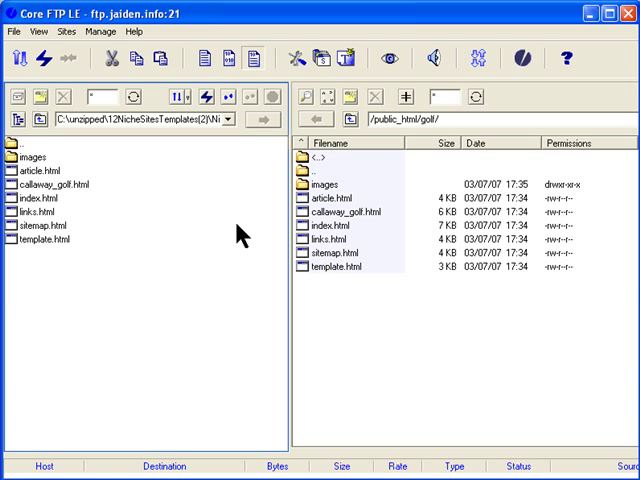
pyautogui.moveTo(110, 205)
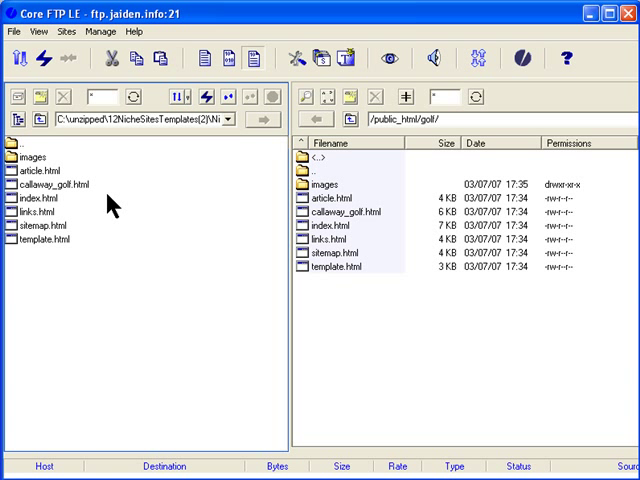
pyautogui.moveTo(45, 195)
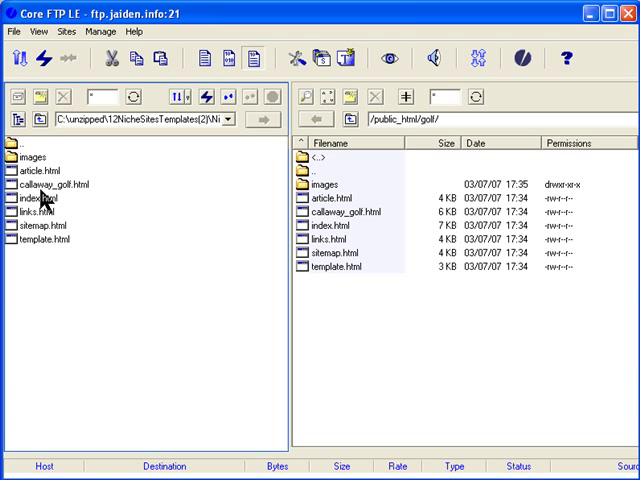
pyautogui.moveTo(74, 195)
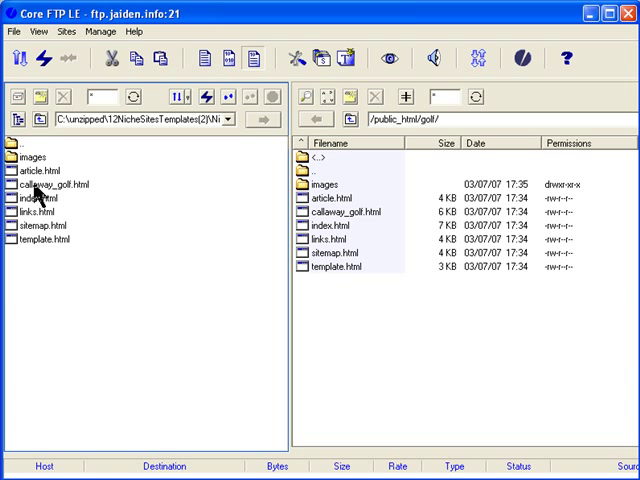
pyautogui.moveTo(72, 197)
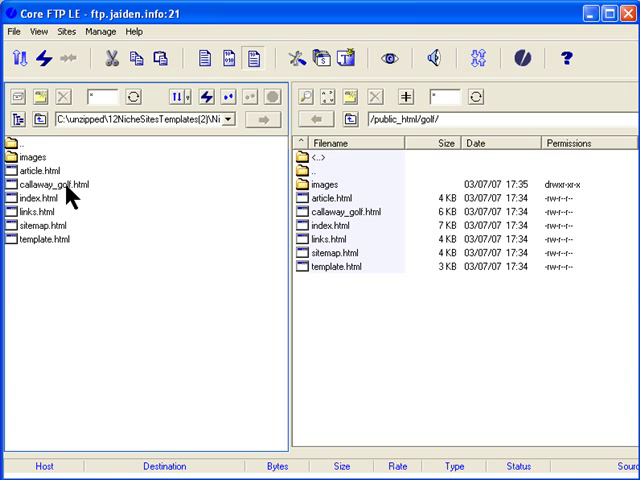
pyautogui.moveTo(325, 230)
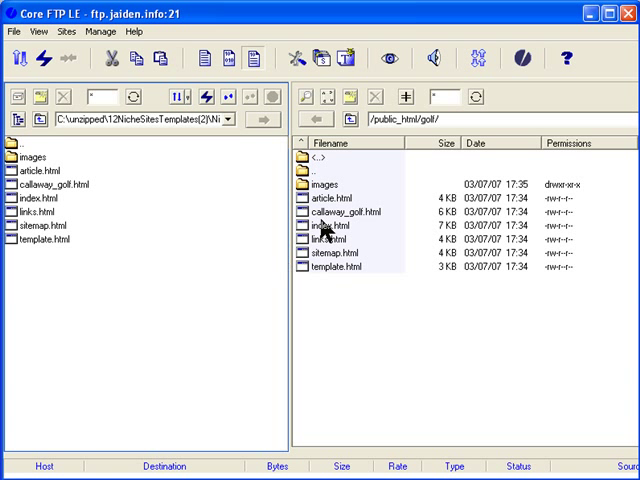
pyautogui.moveTo(428, 128)
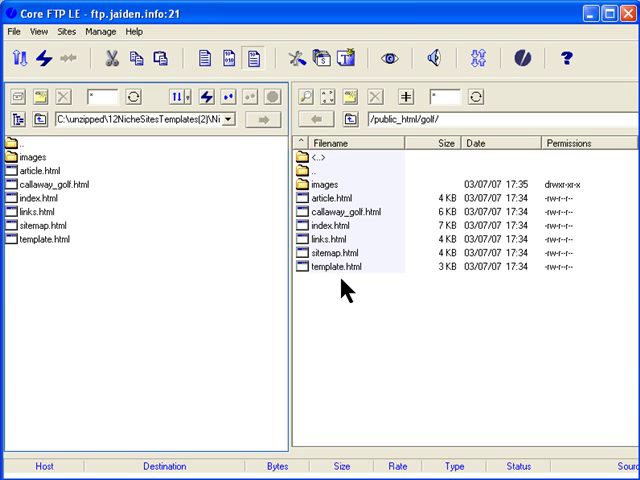
pyautogui.moveTo(355, 218)
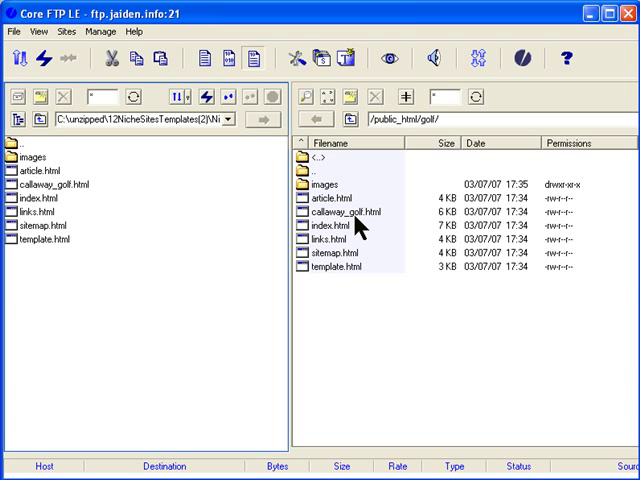
pyautogui.moveTo(352, 232)
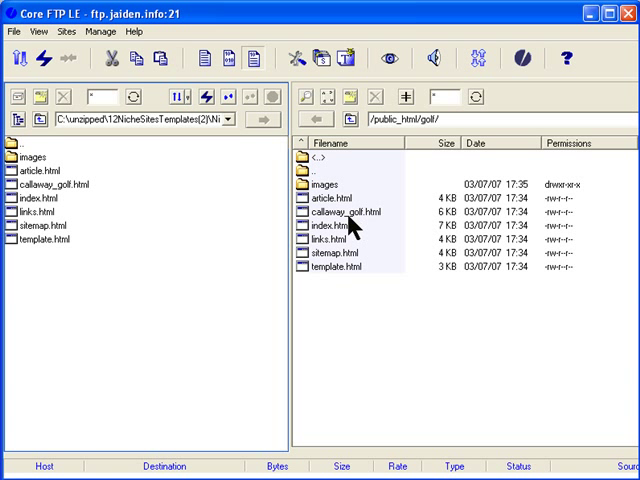
pyautogui.moveTo(338, 232)
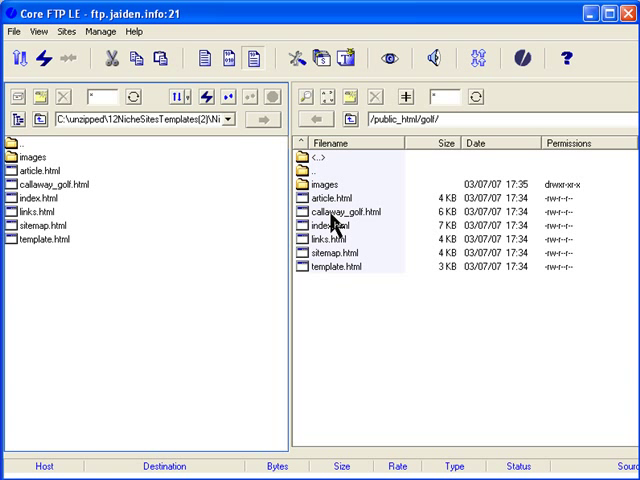
pyautogui.moveTo(309, 356)
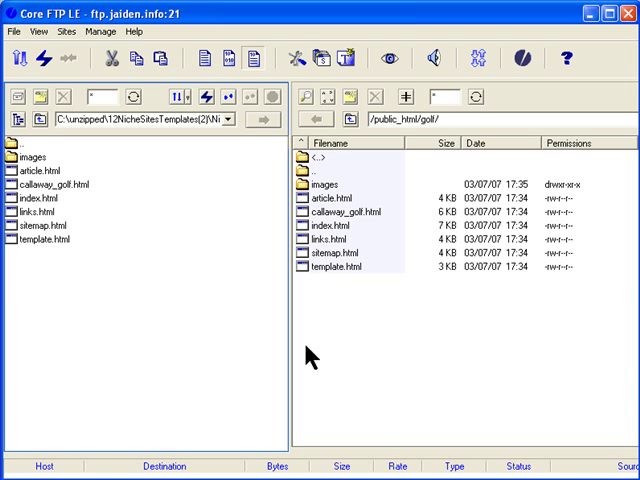
pyautogui.moveTo(313, 405)
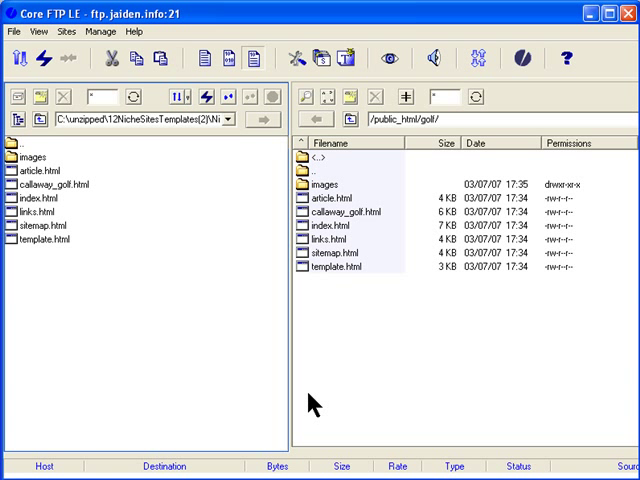